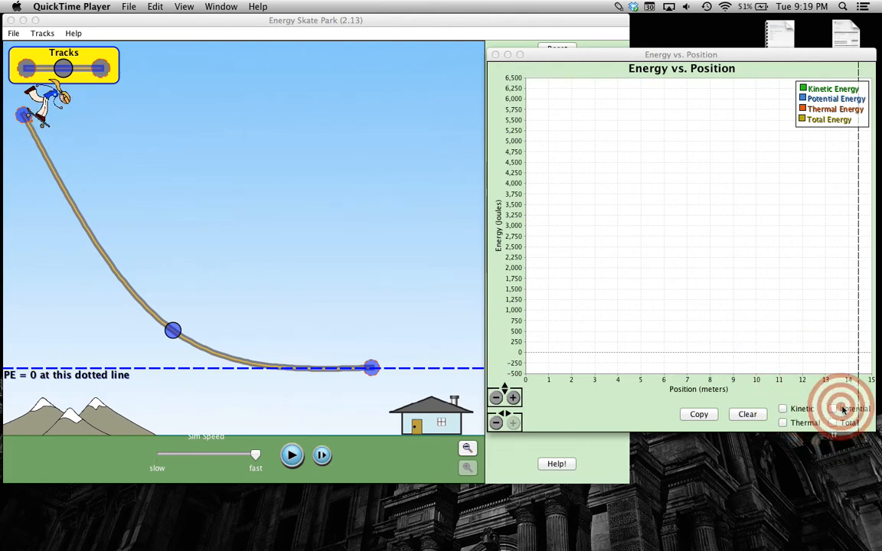
Step: Plot potential energy on the Energy vs. Position graph as the skater descends
click(832, 408)
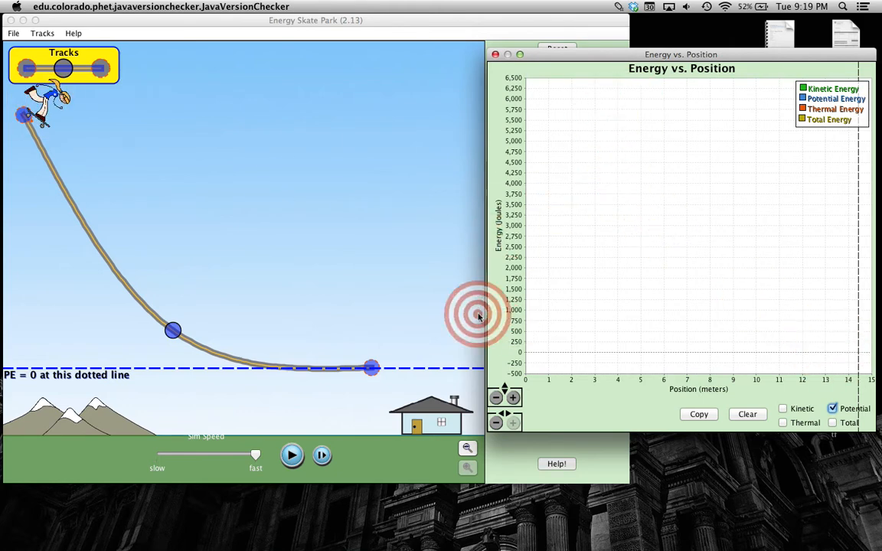
mouse_move(190, 289)
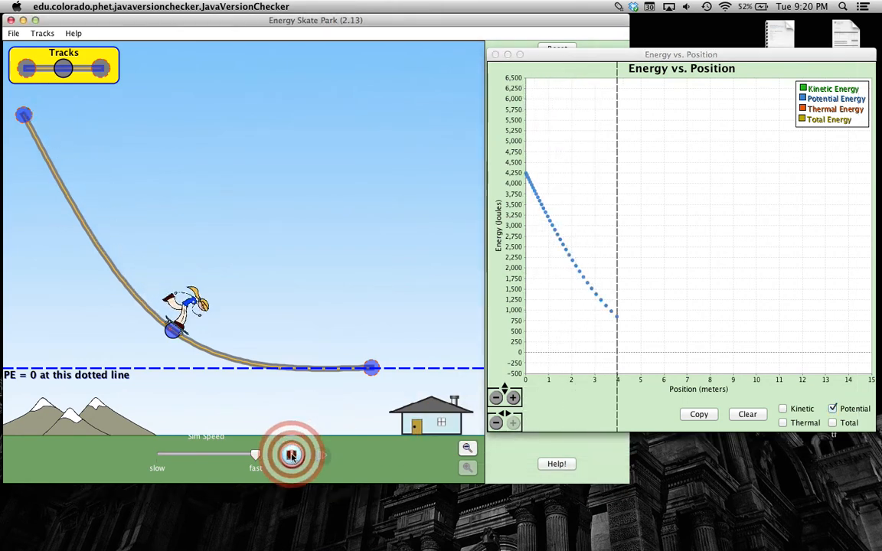
Step: Let the skater ride off the track's end, then hide the Potential curve
click(291, 456)
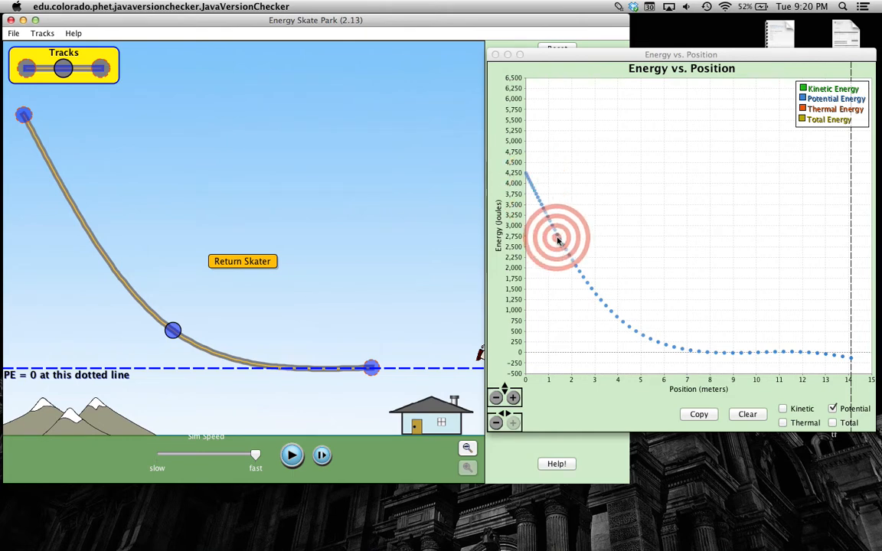
mouse_move(654, 340)
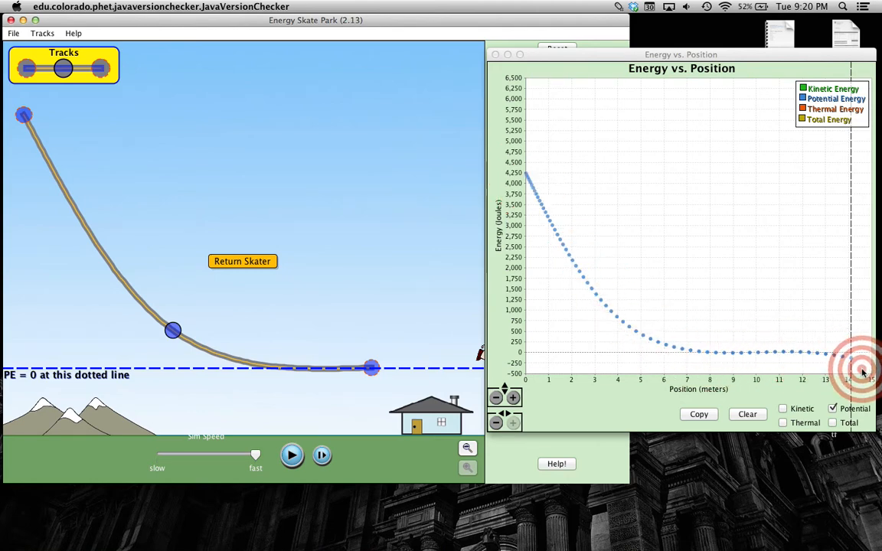
click(746, 414)
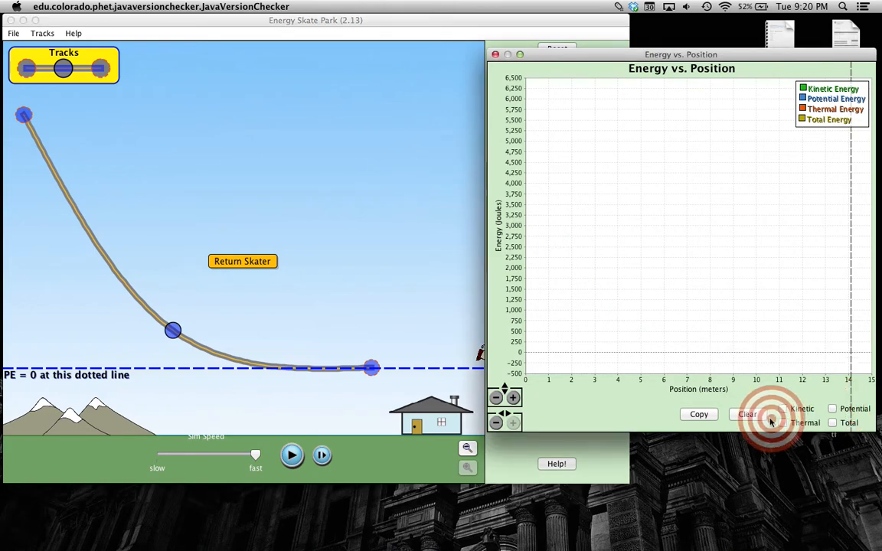
Step: Clear the recorded data, return the skater to the top, and select Kinetic
click(243, 261)
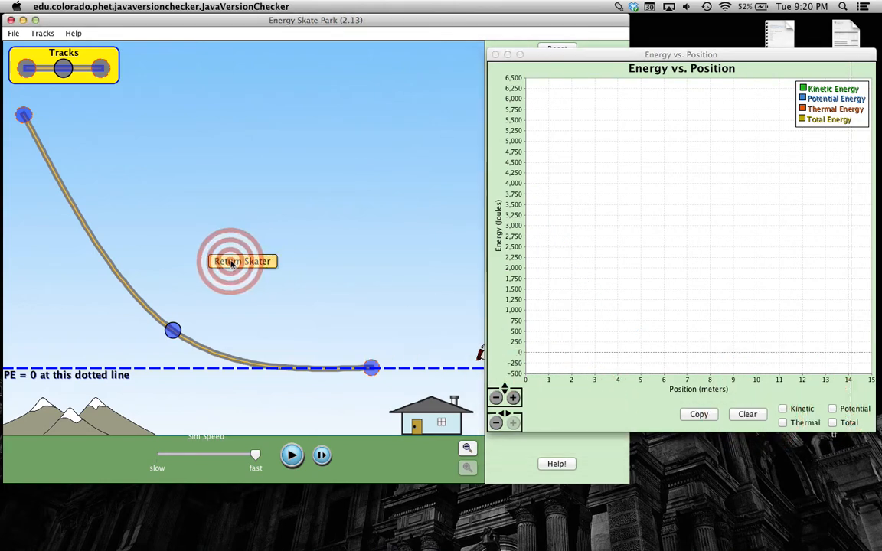
click(242, 261)
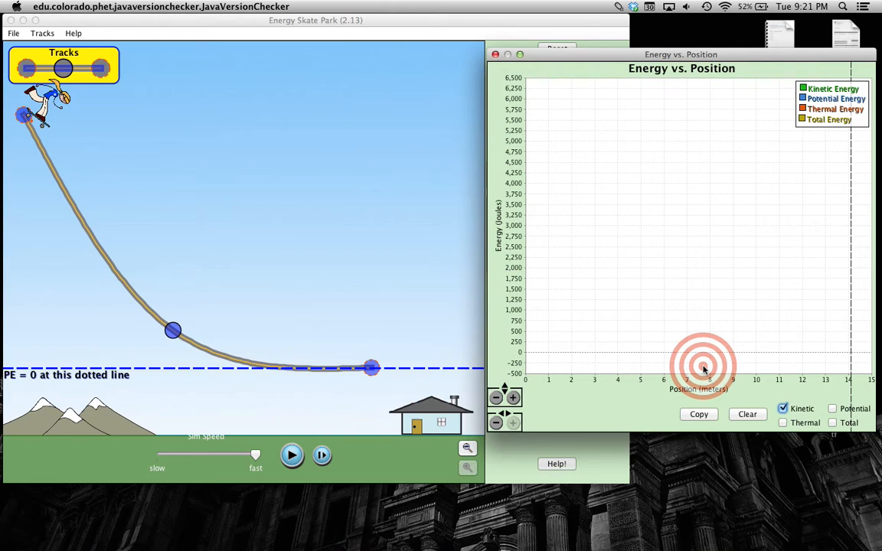
click(292, 456)
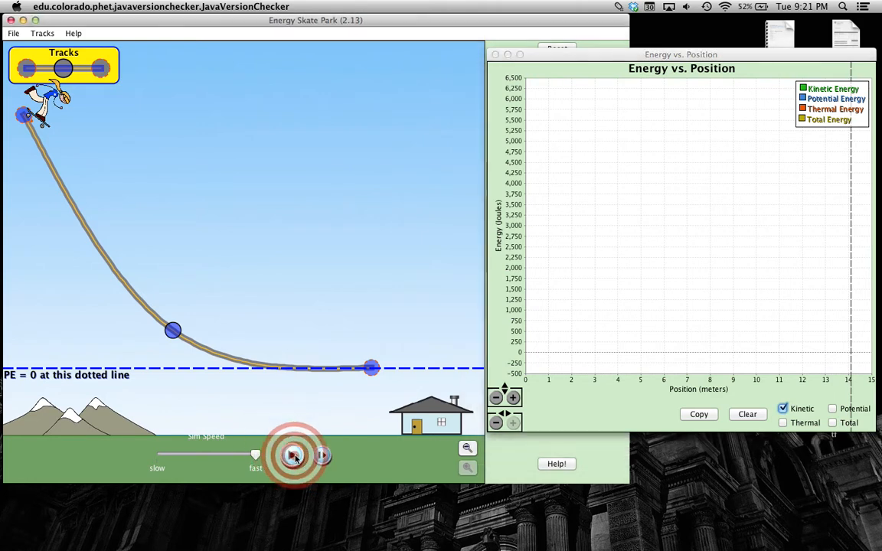
Step: Record the kinetic energy curve levelling near 4,500 J, then hide Kinetic
click(294, 455)
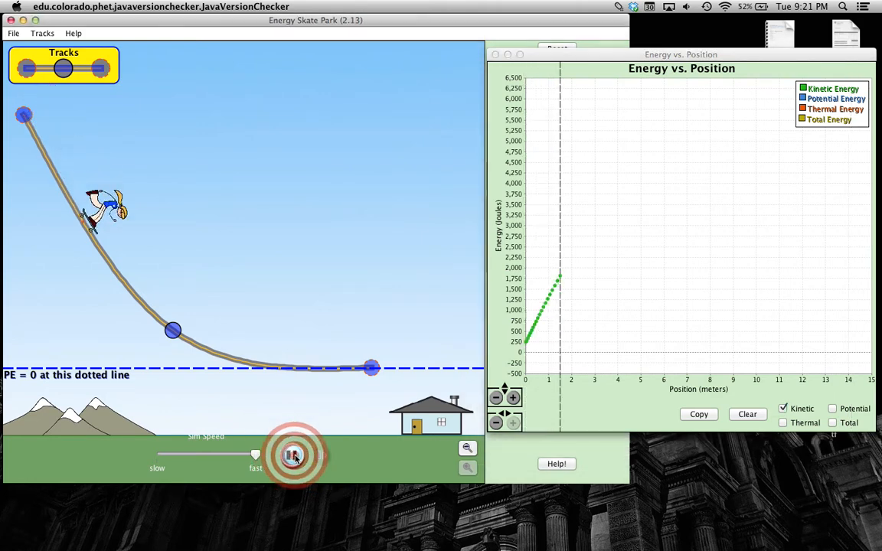
click(294, 456)
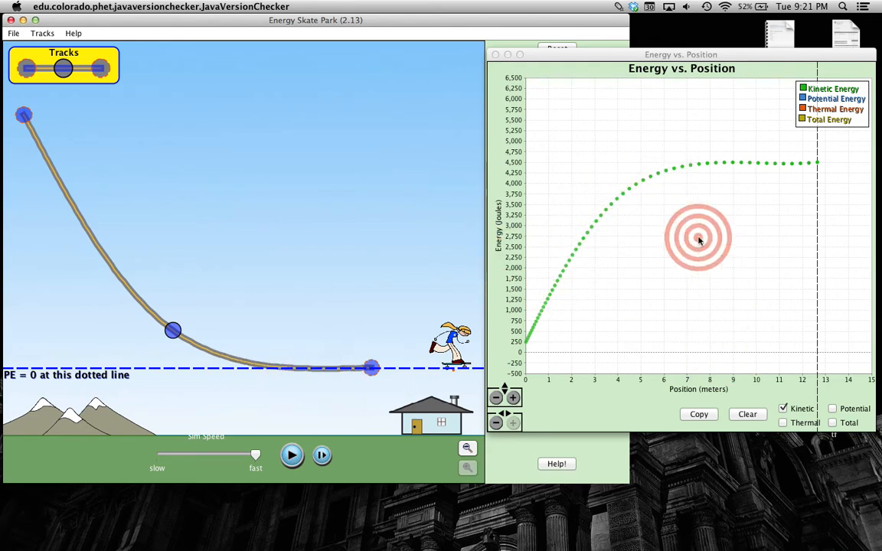
mouse_move(711, 161)
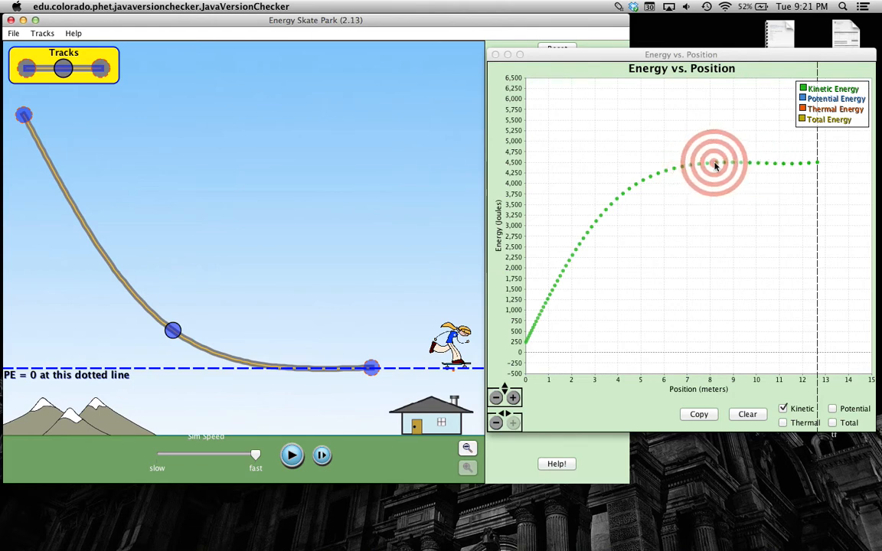
mouse_move(680, 166)
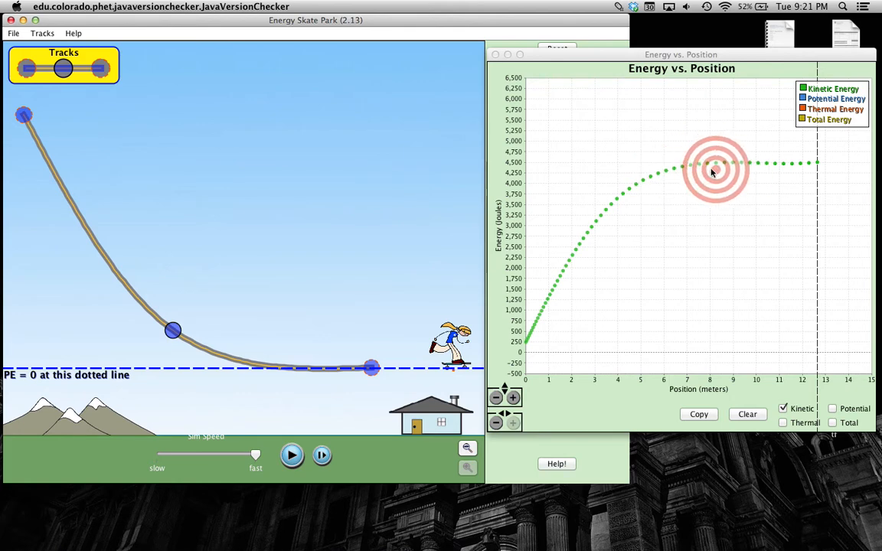
mouse_move(750, 165)
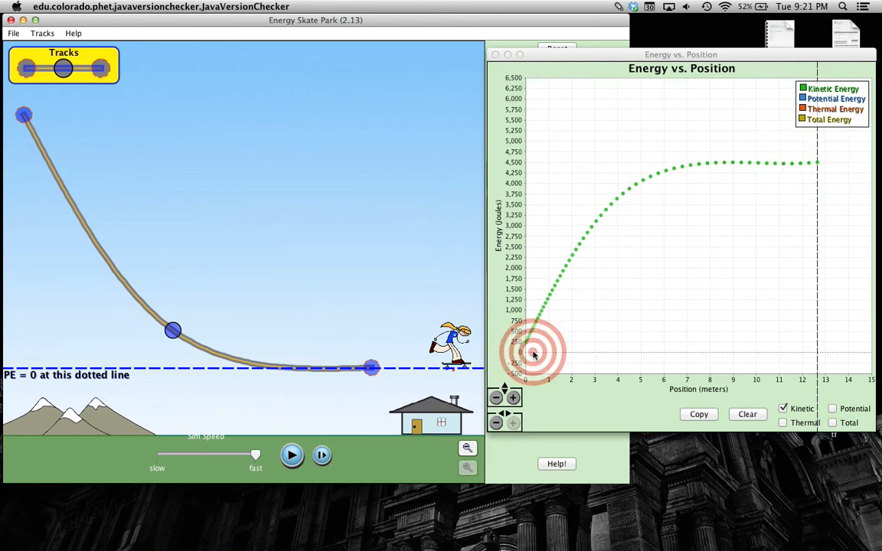
click(292, 455)
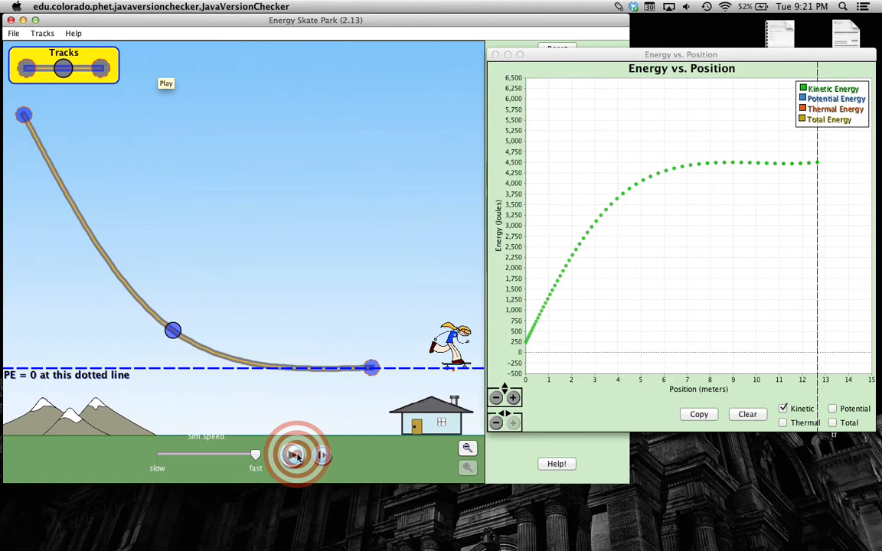
click(295, 455)
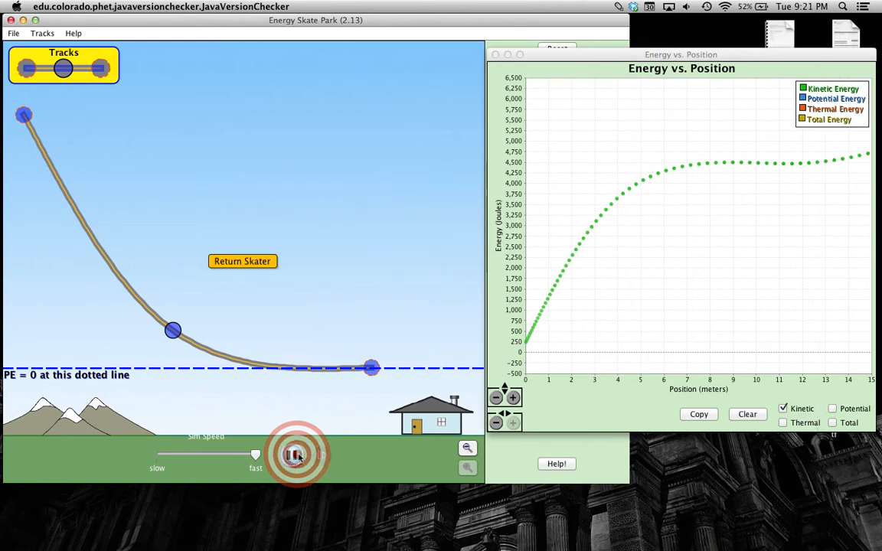
click(291, 455)
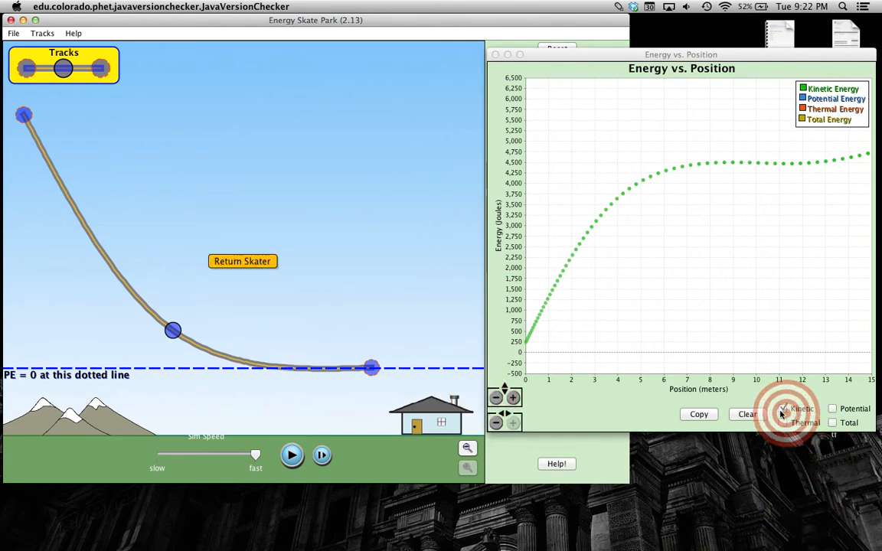
click(747, 413)
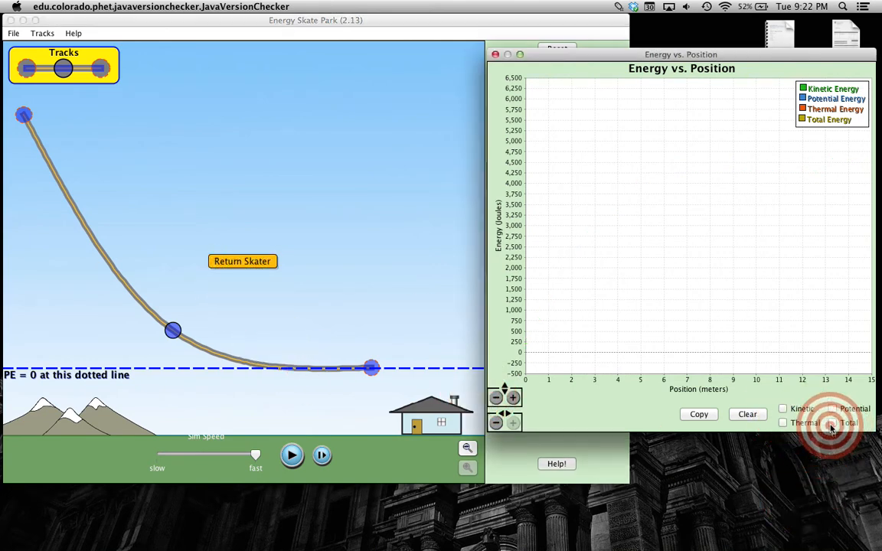
Step: Select Total energy, return the skater to the top, and start the run
click(833, 423)
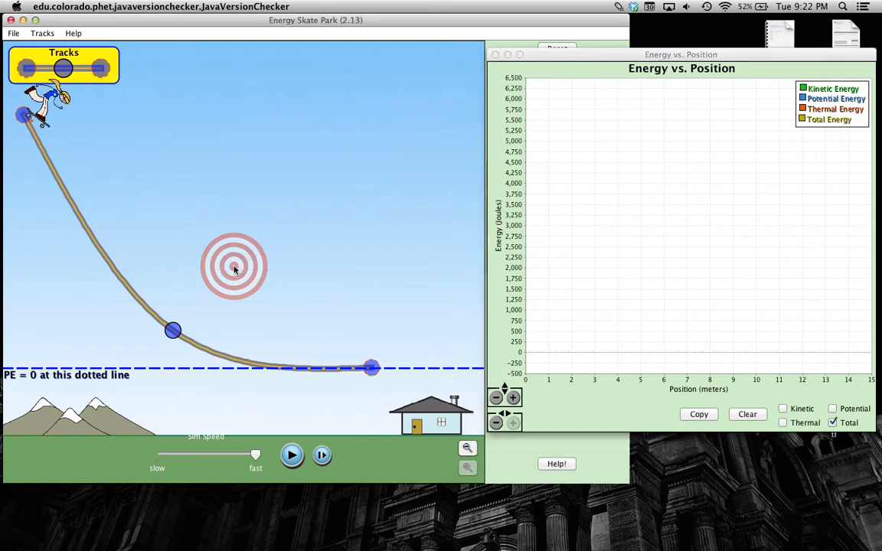
click(291, 455)
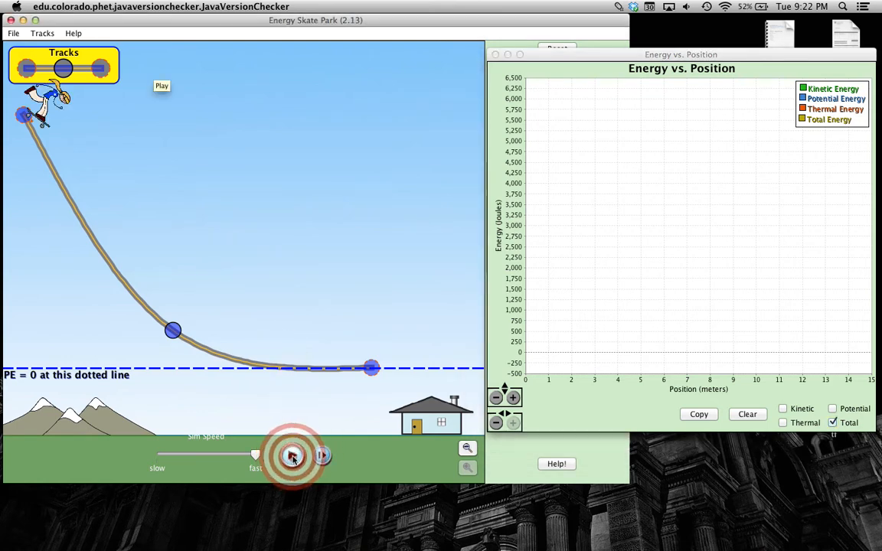
click(293, 455)
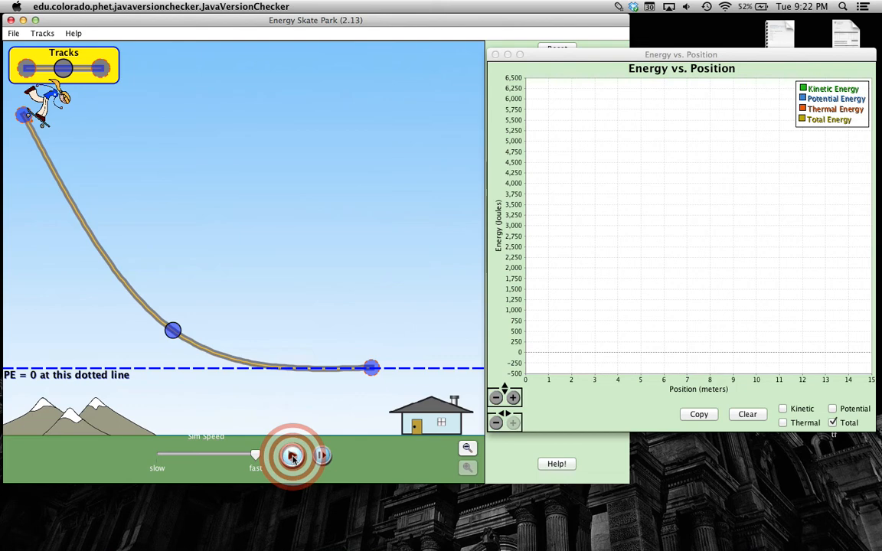
click(292, 456)
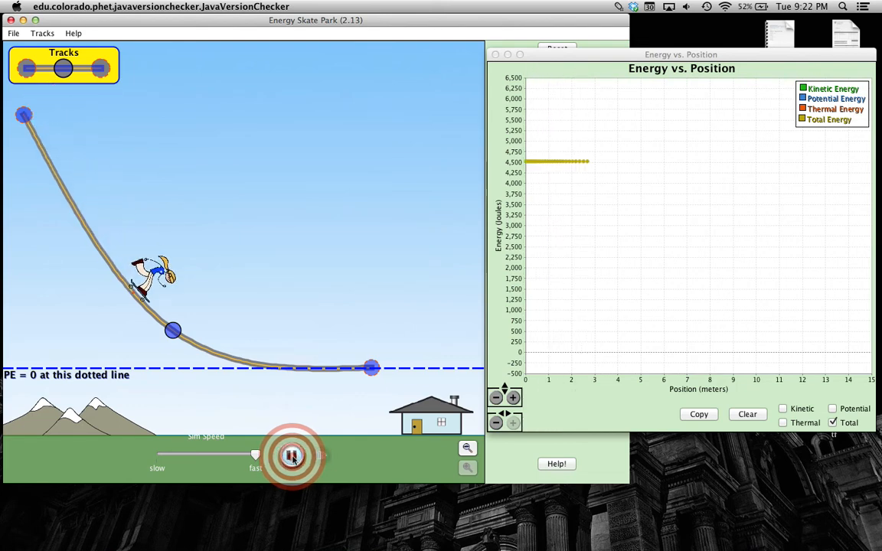
Step: Play the run so the flat 4,500 J total energy line spans 0–15 m
click(293, 456)
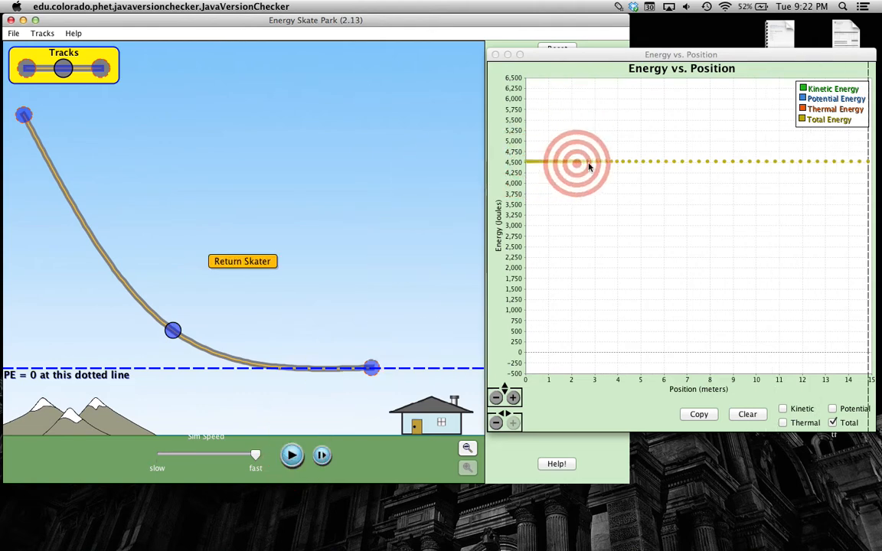
mouse_move(698, 255)
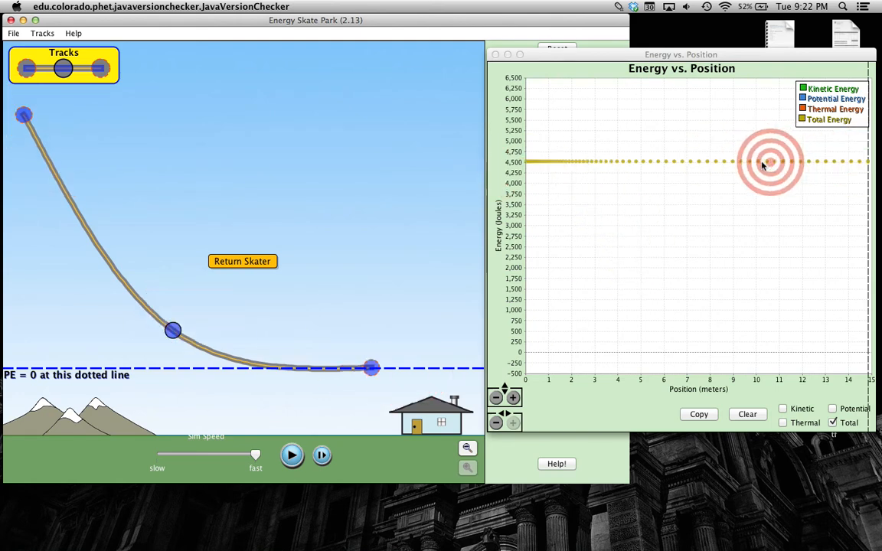
mouse_move(766, 321)
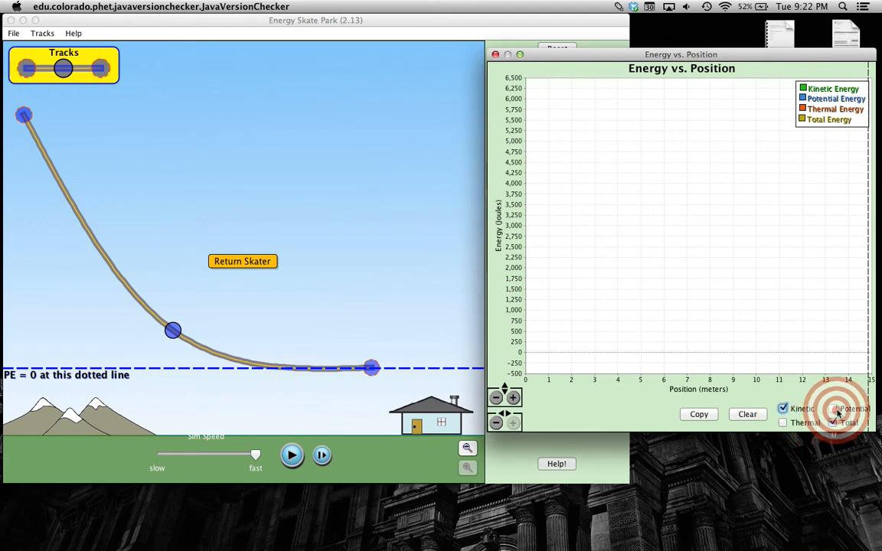
Step: Add Potential to the plotted curves, return the skater to the top, and start
click(833, 408)
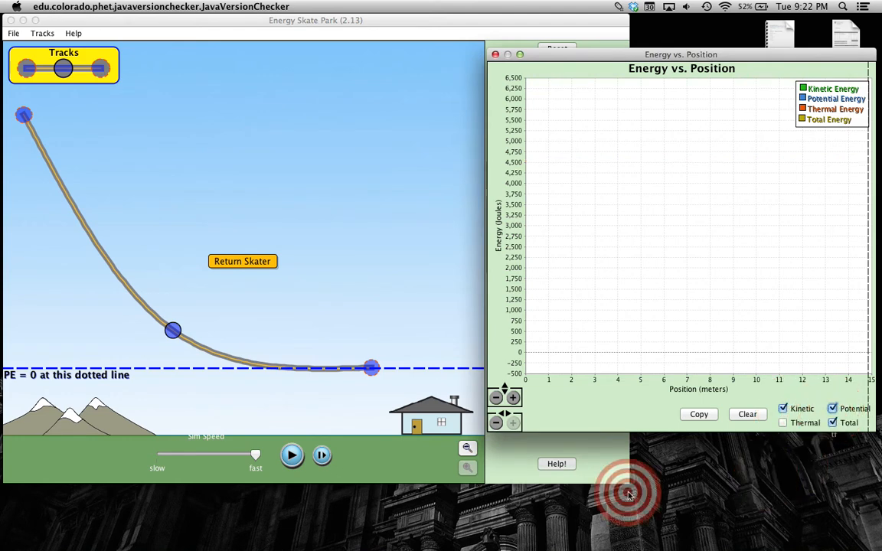
click(242, 262)
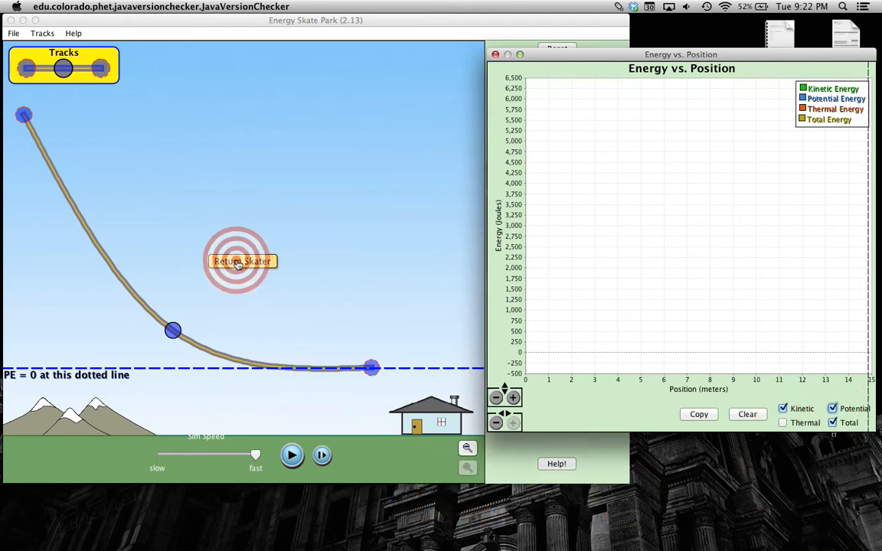
click(242, 261)
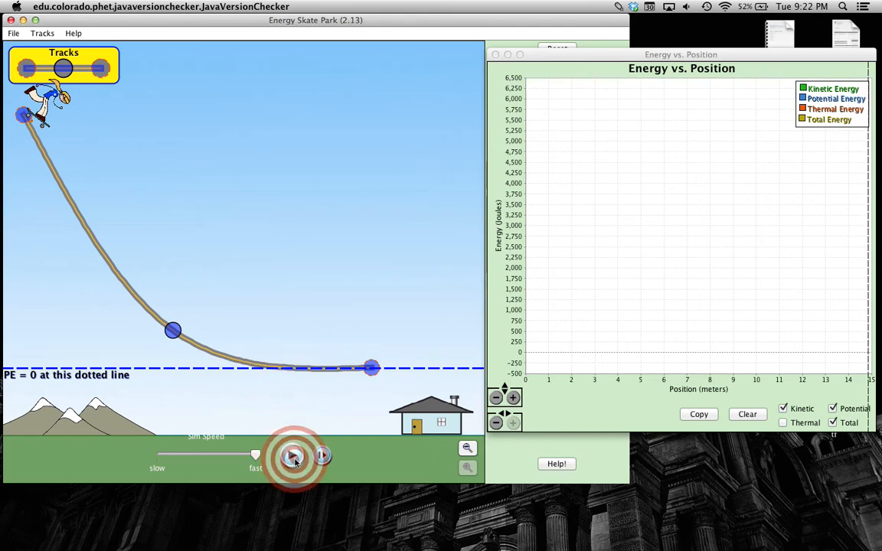
click(295, 455)
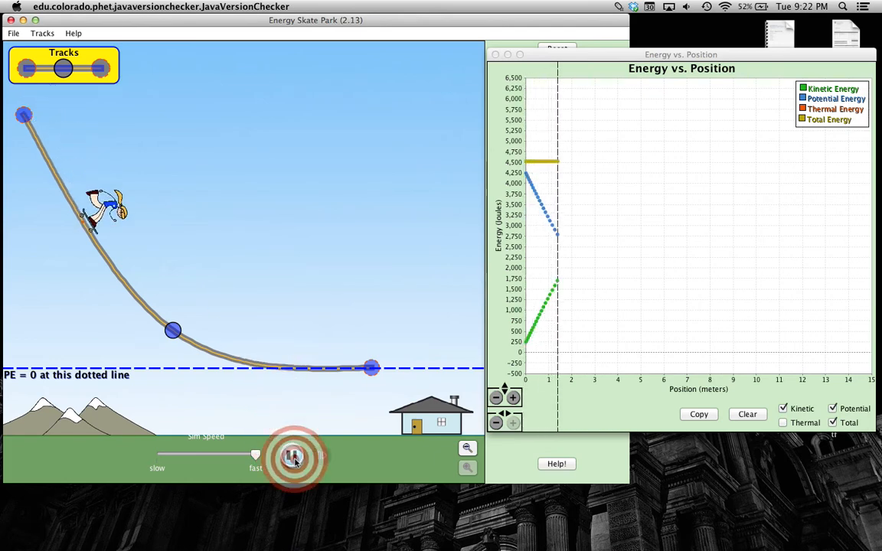
Step: Let the run finish across 0–15 m, then pause the simulation
click(295, 457)
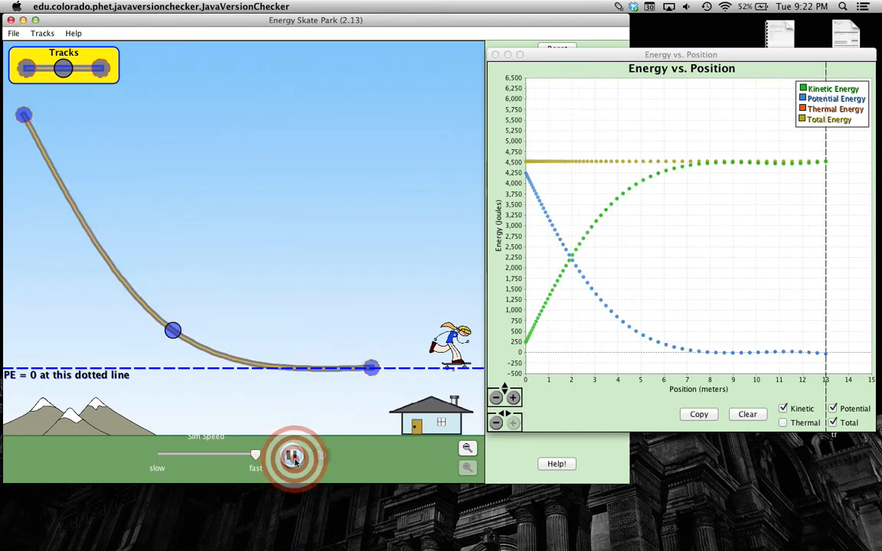
click(295, 456)
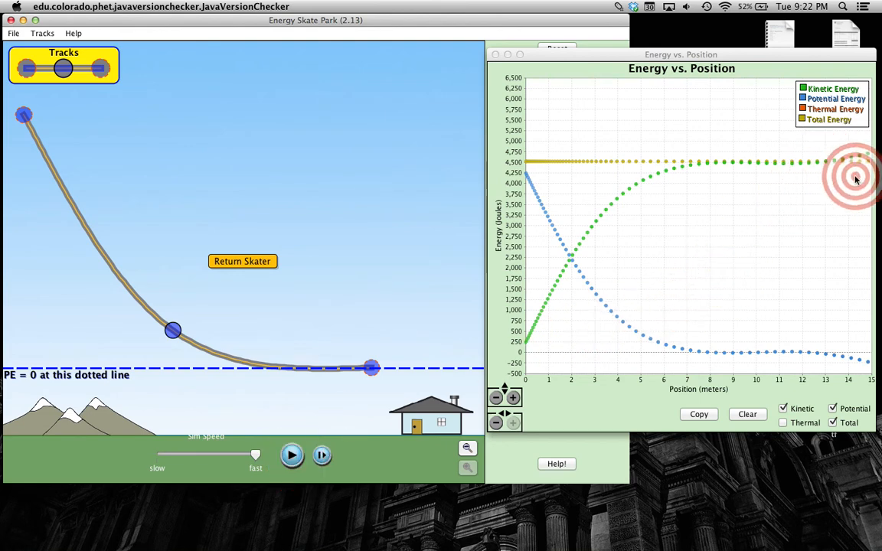
mouse_move(534, 195)
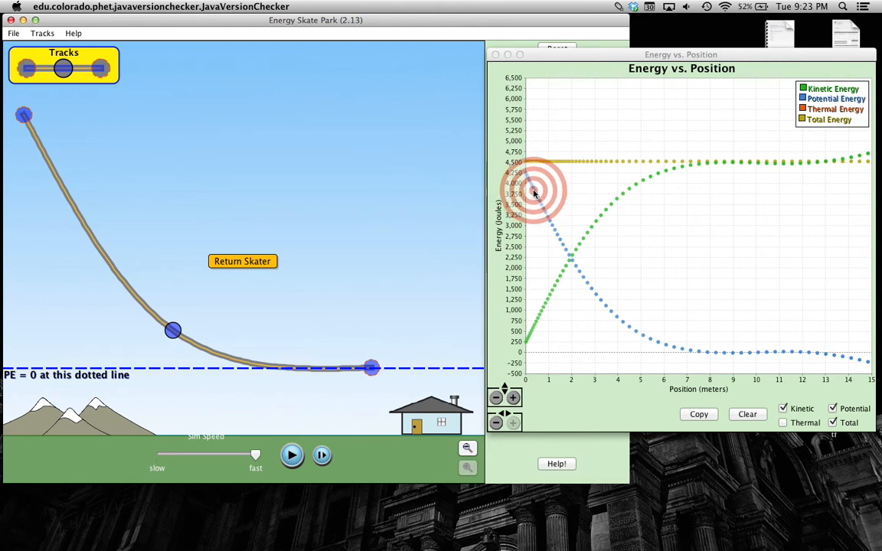
mouse_move(544, 306)
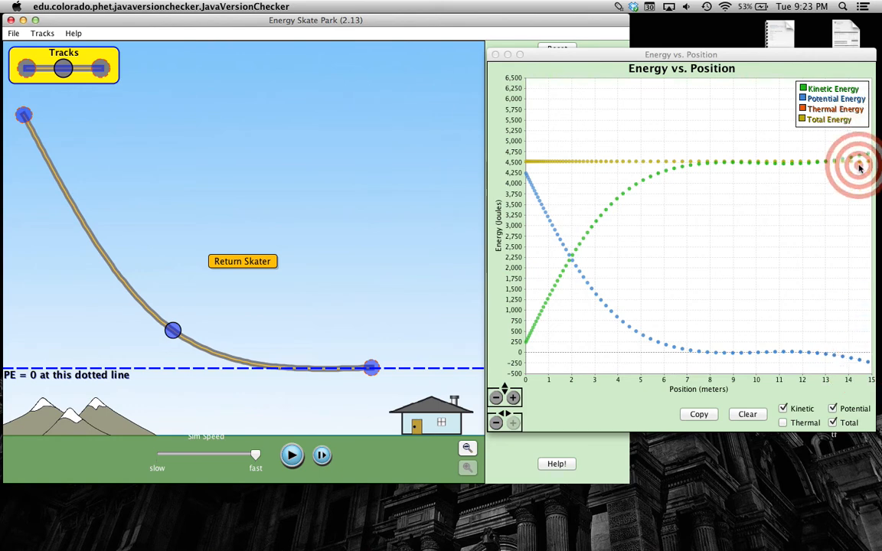
mouse_move(860, 159)
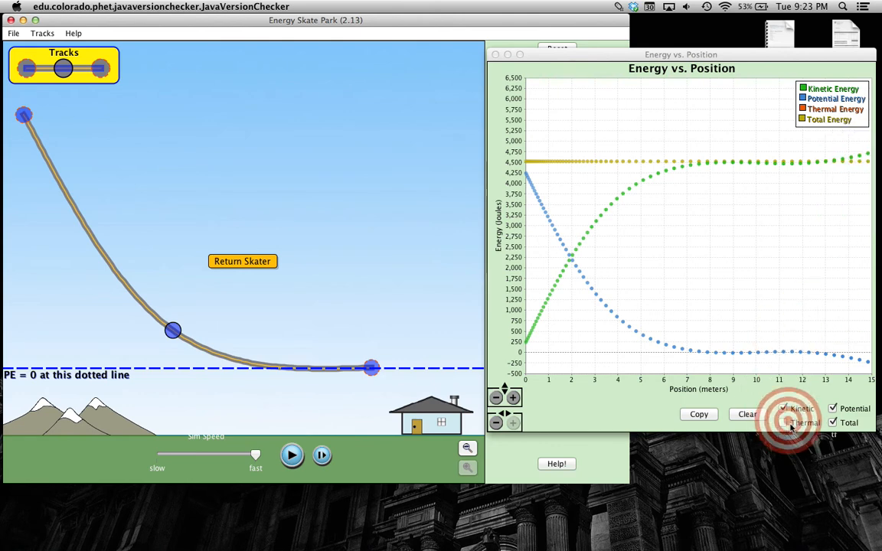
Step: Select Thermal energy, enable track friction, and clear the graph
click(746, 414)
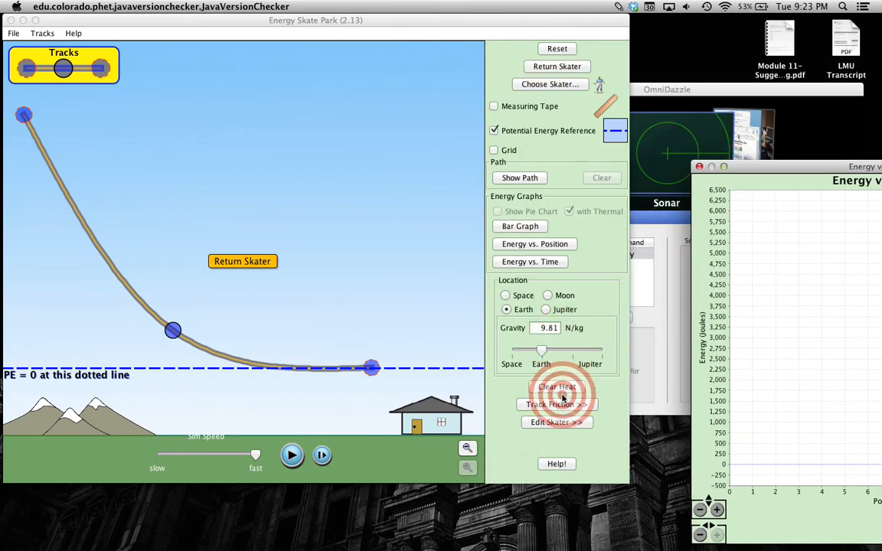
click(557, 404)
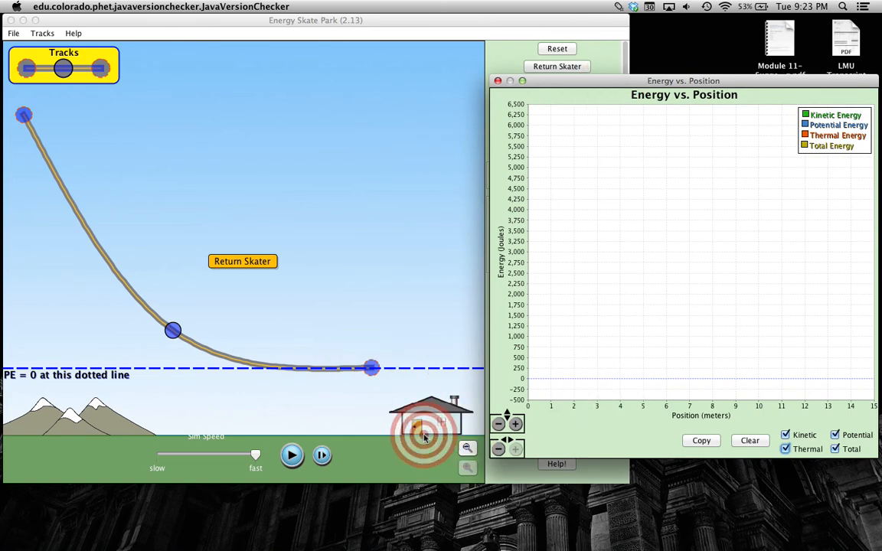
click(292, 455)
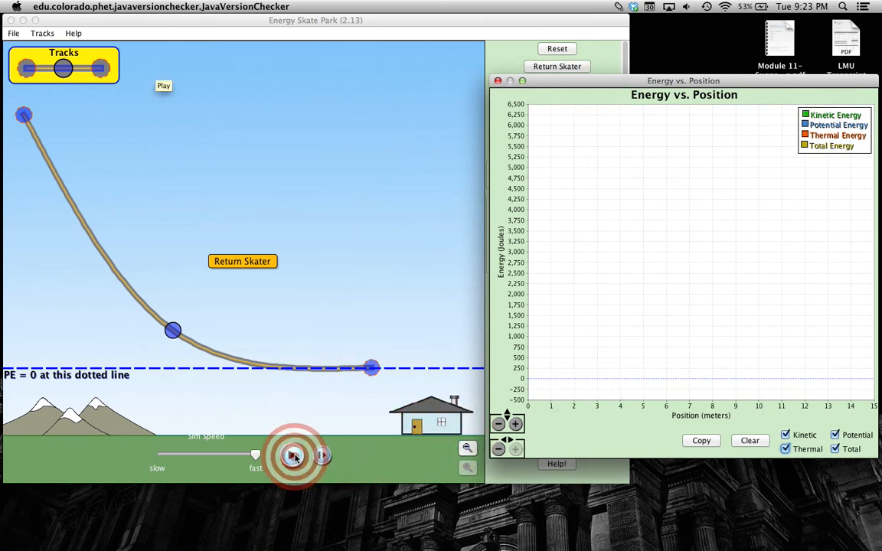
Step: Run the skater on the friction track as thermal rises to about 1,000 J, then pause
click(294, 456)
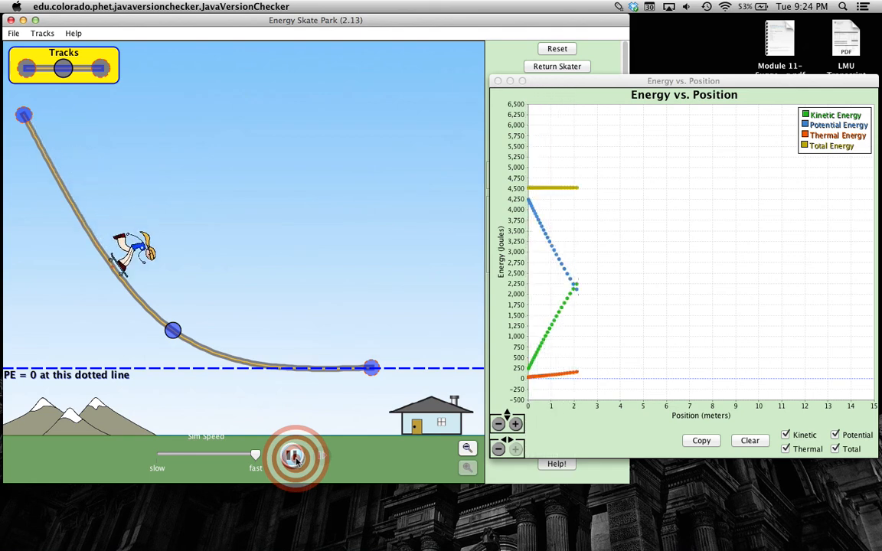
click(295, 457)
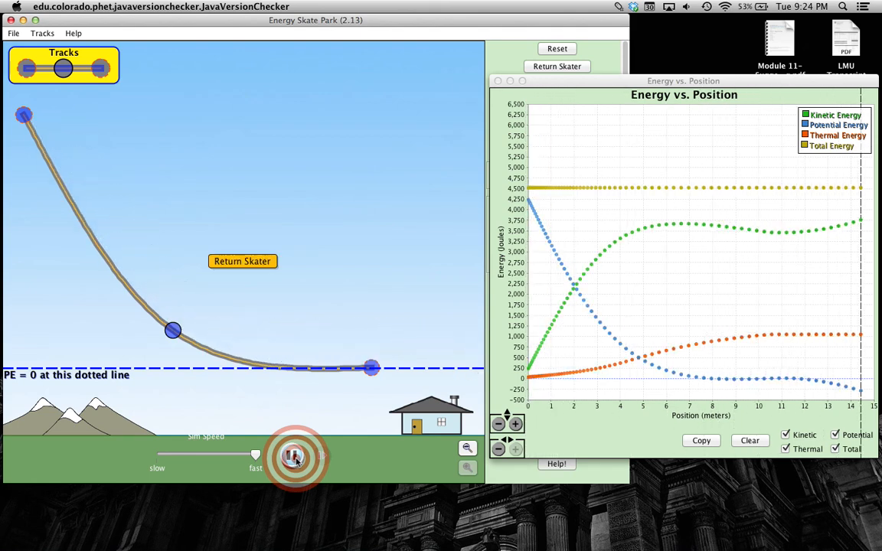
click(293, 456)
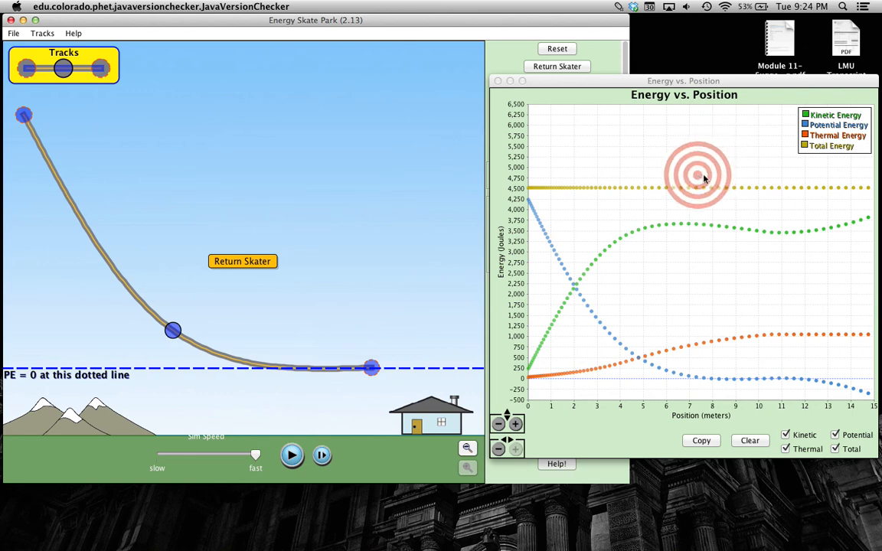
mouse_move(734, 350)
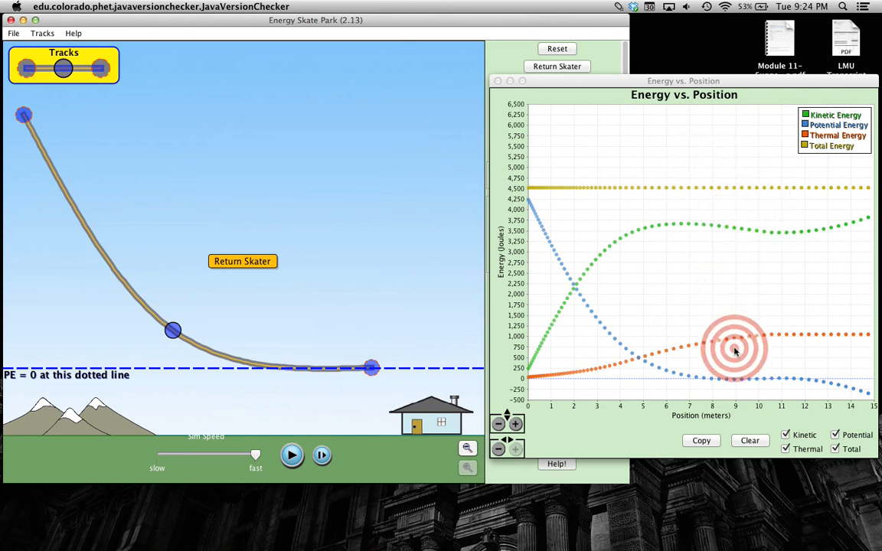